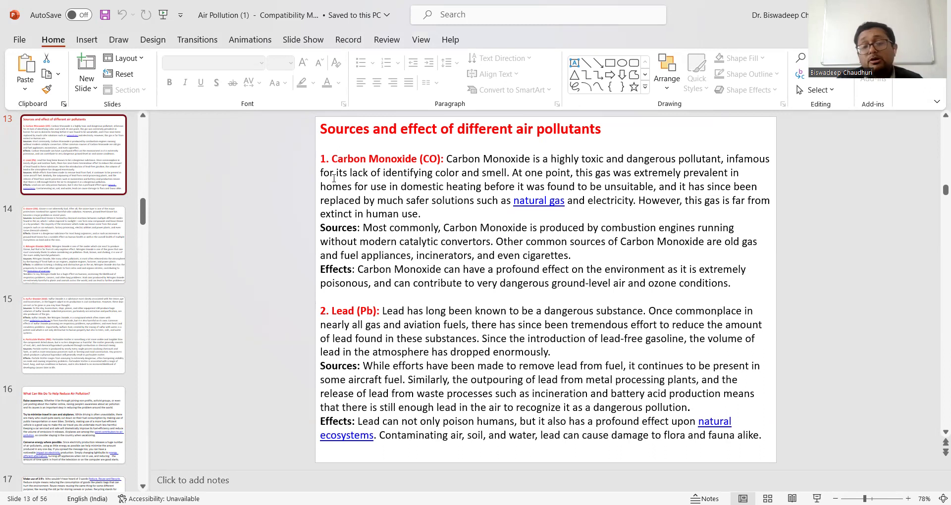
Scroll the slide pane and select slide 15 on sulfur dioxide and particulate matter
scroll("down", 3)
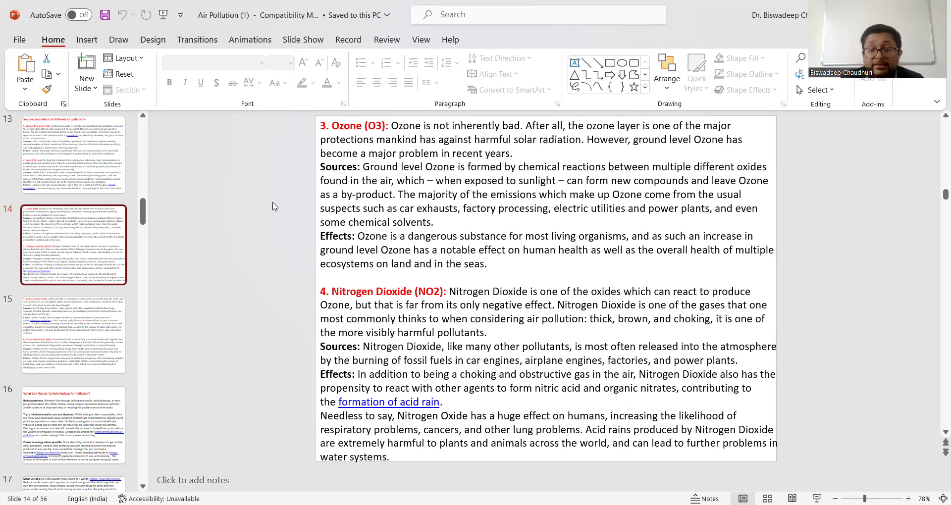
left_click(73, 336)
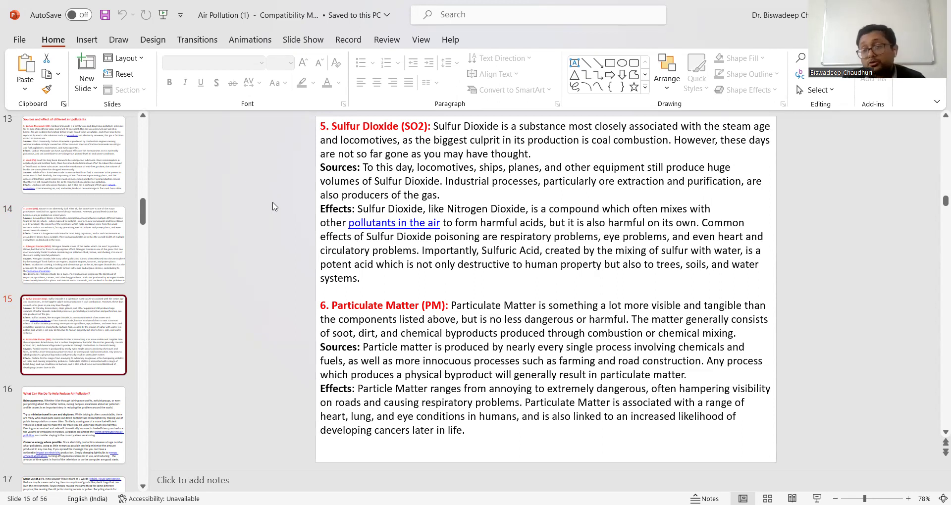